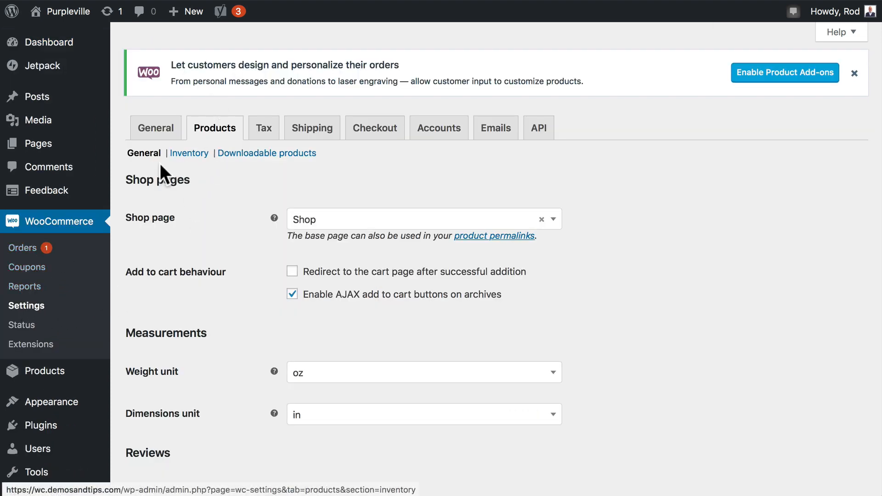
Open the Dinosaurs Are Awesome T-Shirt from T-Shirts and scroll to its product tabs
scroll(down, 3)
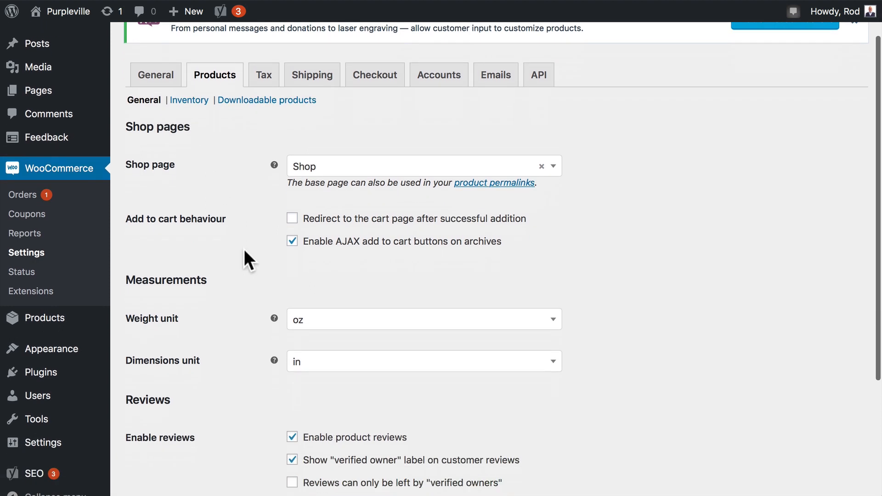
scroll(down, 3)
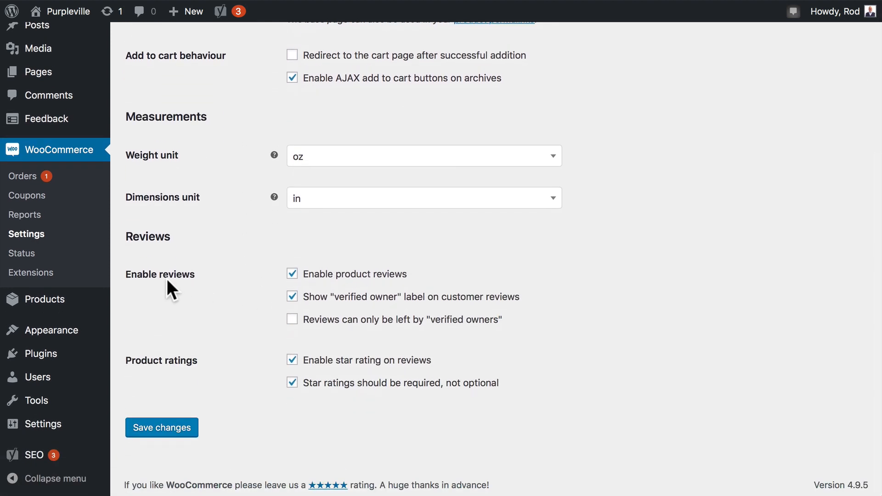
mouse_move(381, 290)
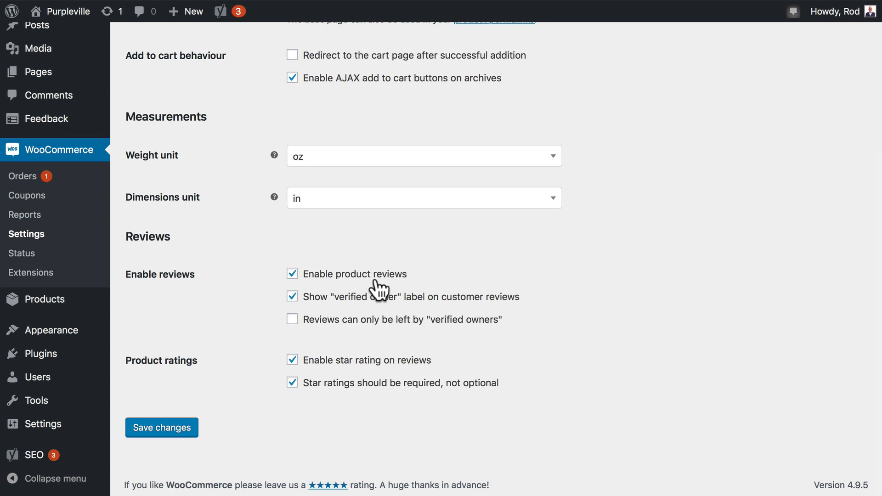
mouse_move(378, 301)
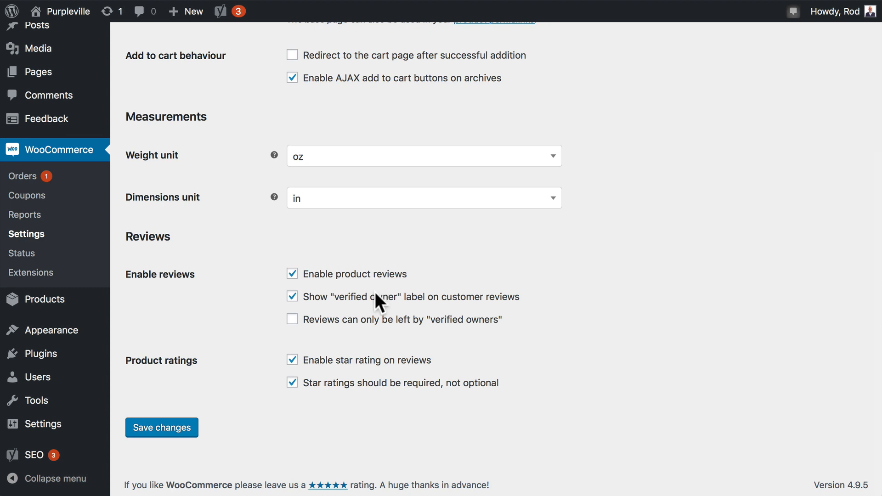
mouse_move(426, 322)
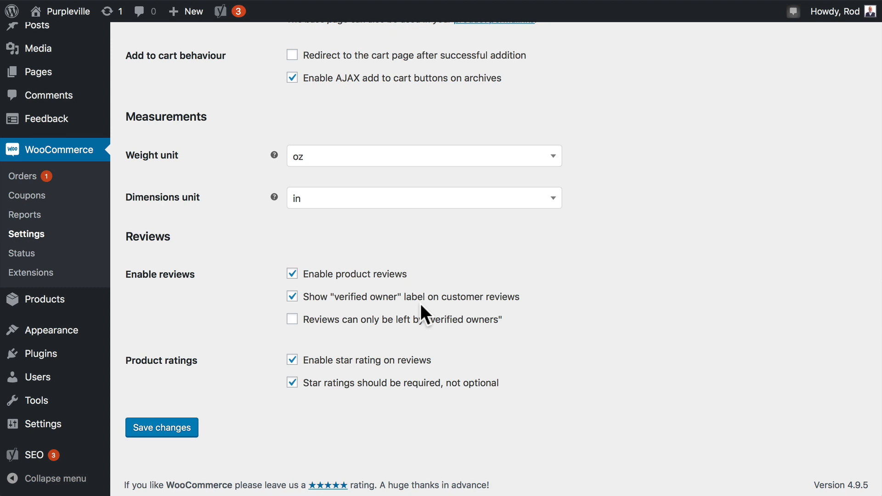
mouse_move(307, 218)
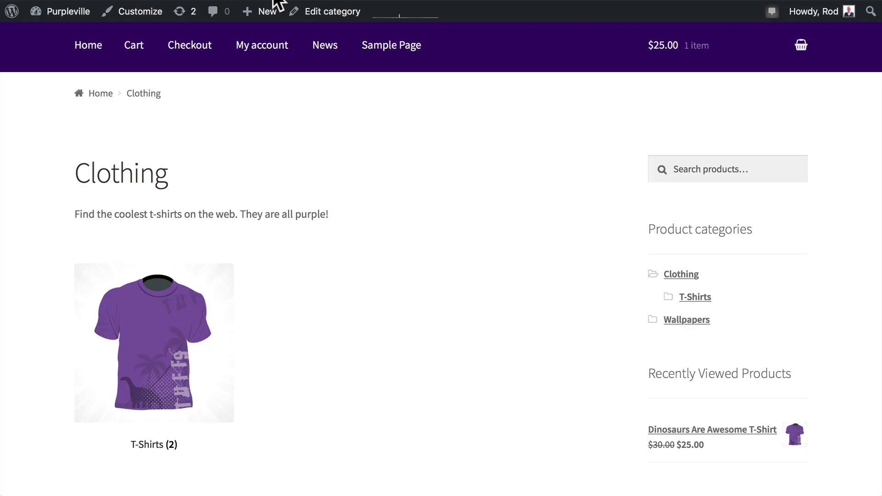
scroll(down, 3)
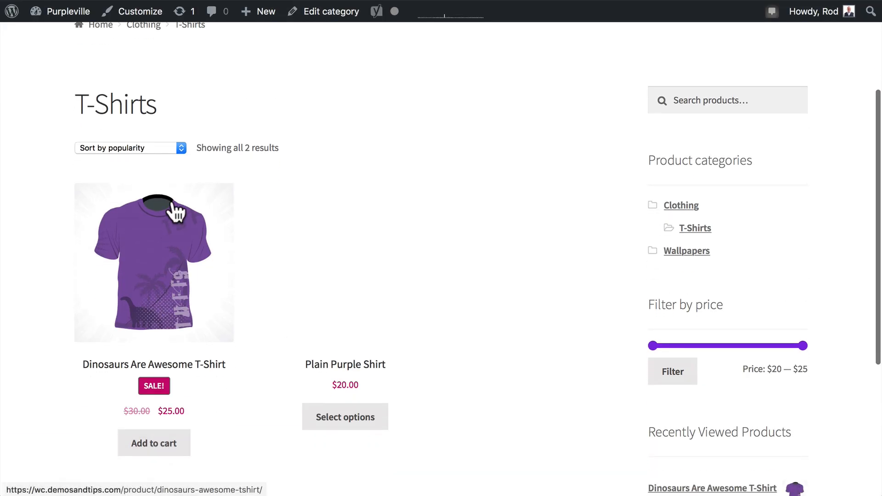
click(154, 263)
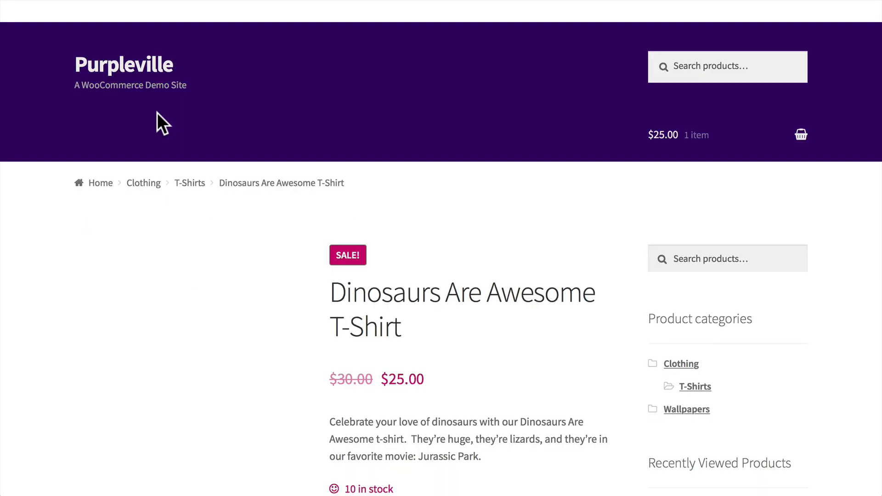
scroll(down, 3)
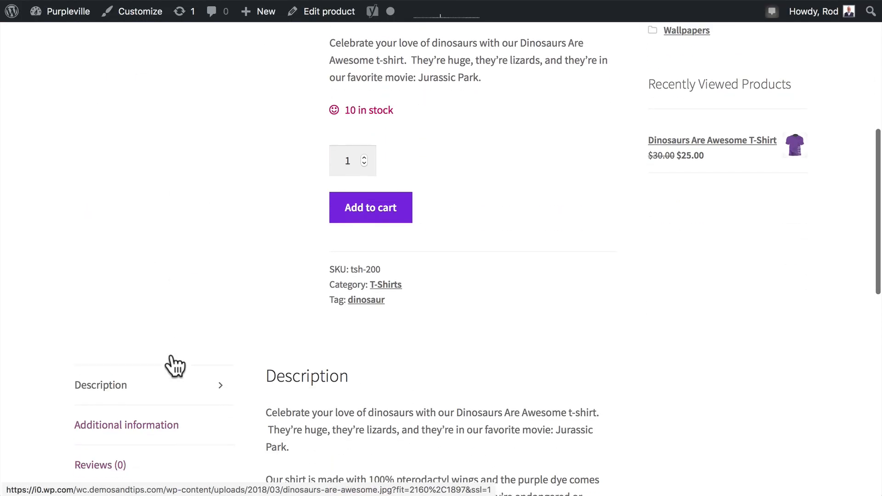
scroll(down, 3)
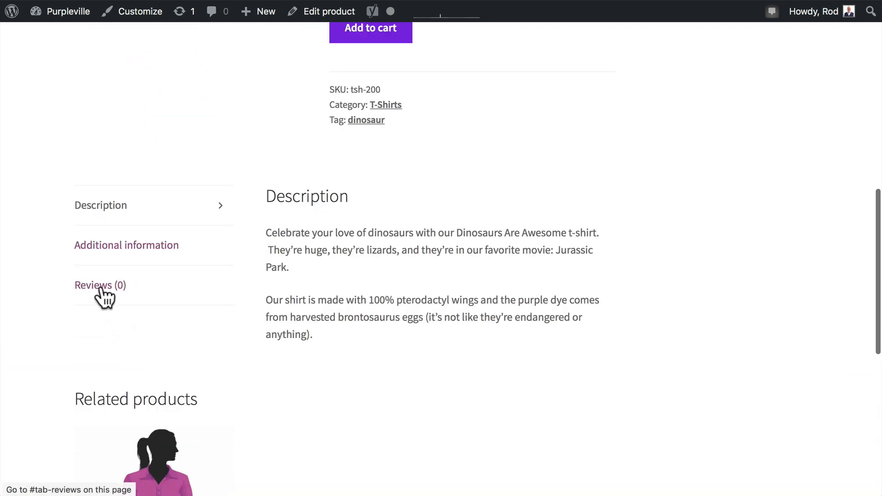
Submit a 5-star review: 'This is an excellent shirt. The fit and fabric are fantastic!'
click(100, 286)
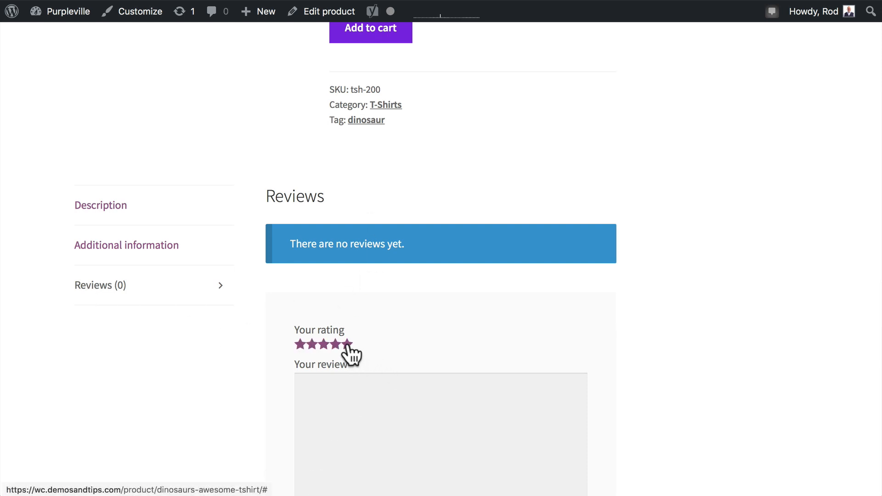
click(346, 344)
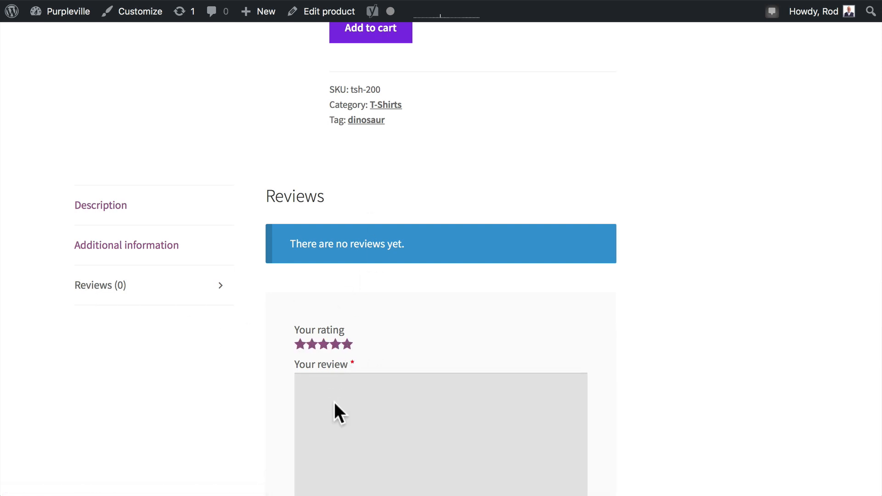
text(This is an e)
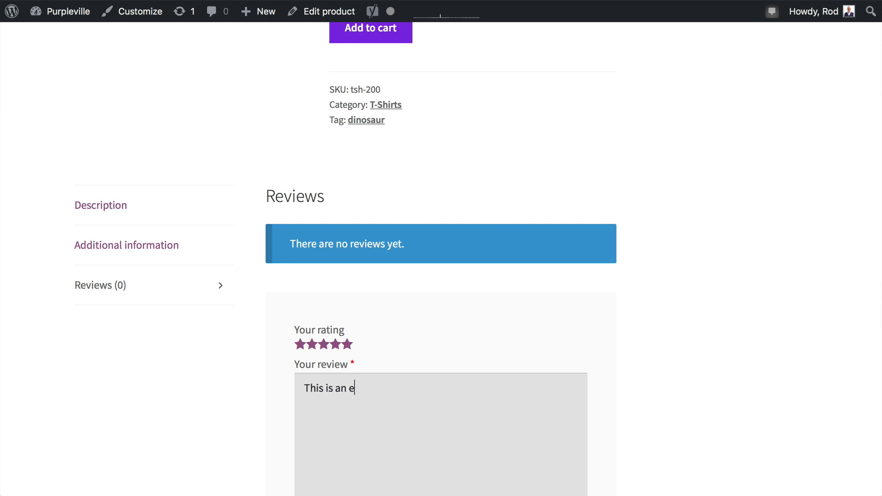
text(xcellent shirt.  The fit)
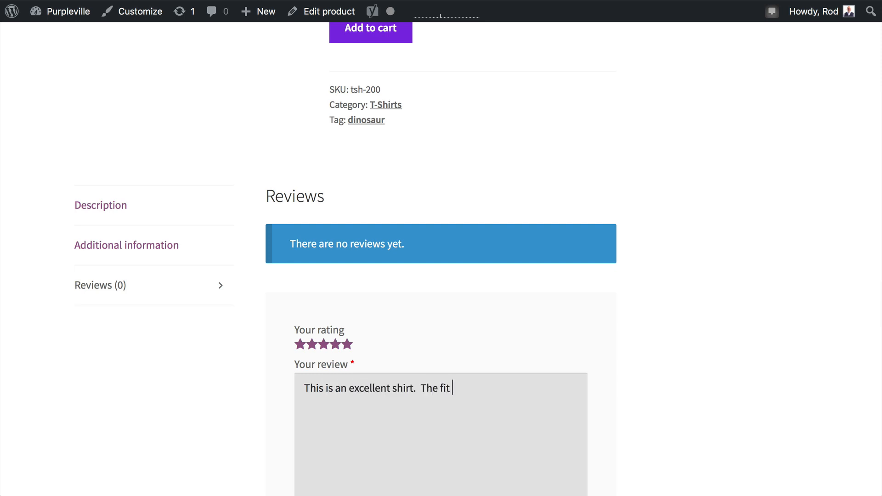
text(and fabric are fantastic!)
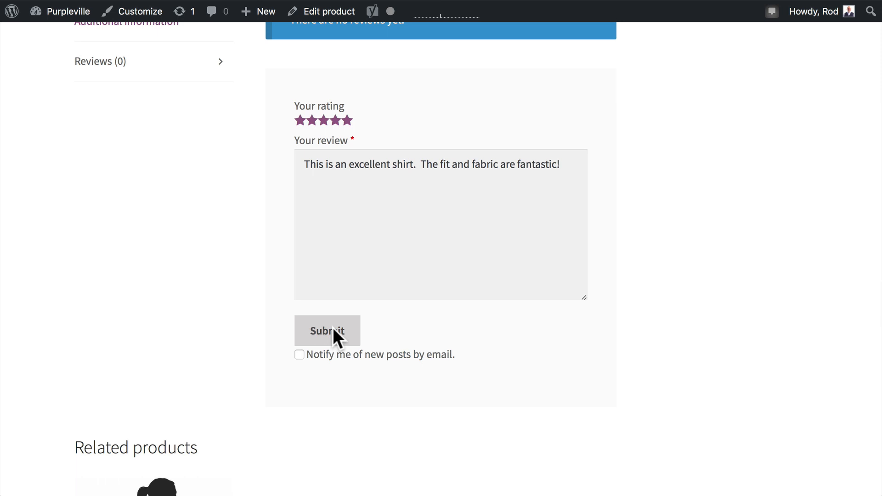
click(327, 331)
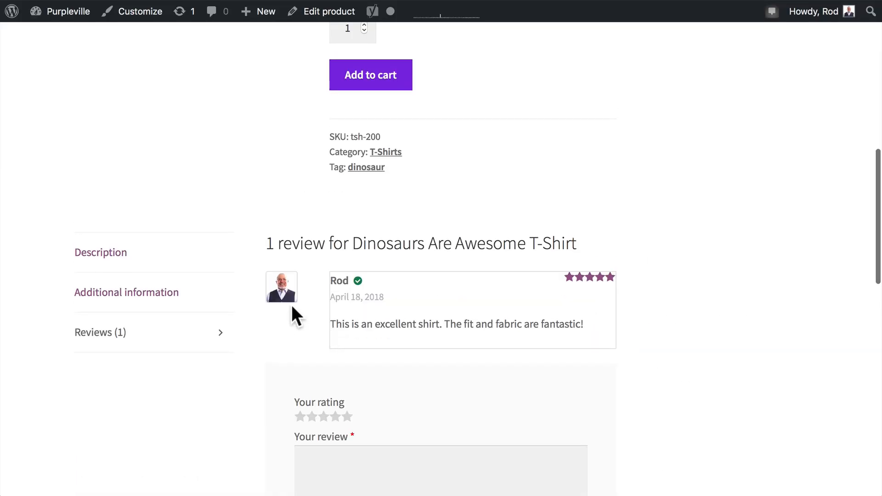
mouse_move(363, 290)
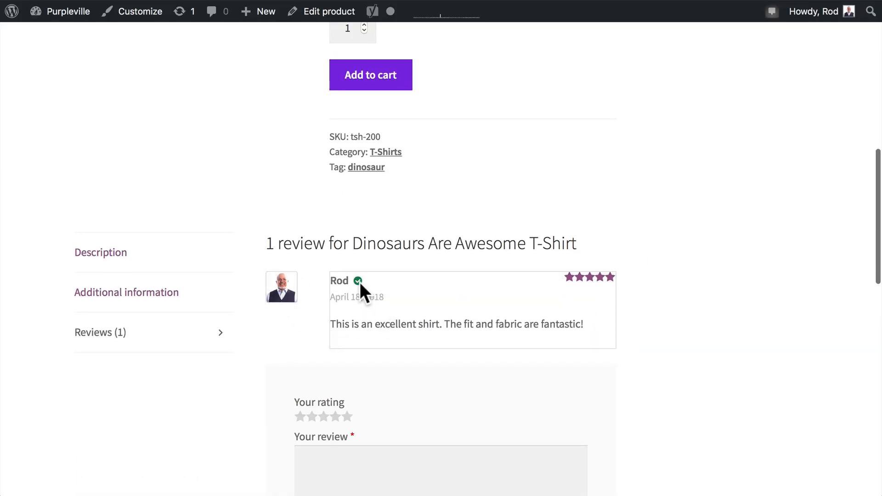
mouse_move(361, 290)
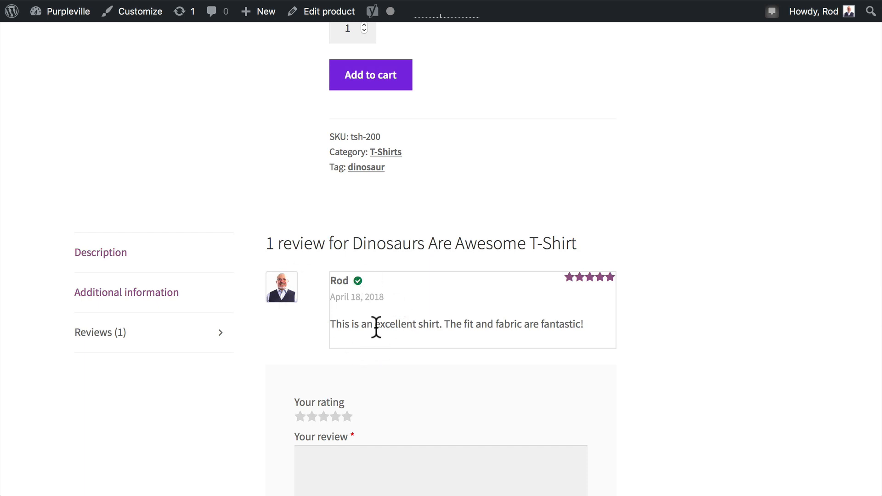
mouse_move(428, 309)
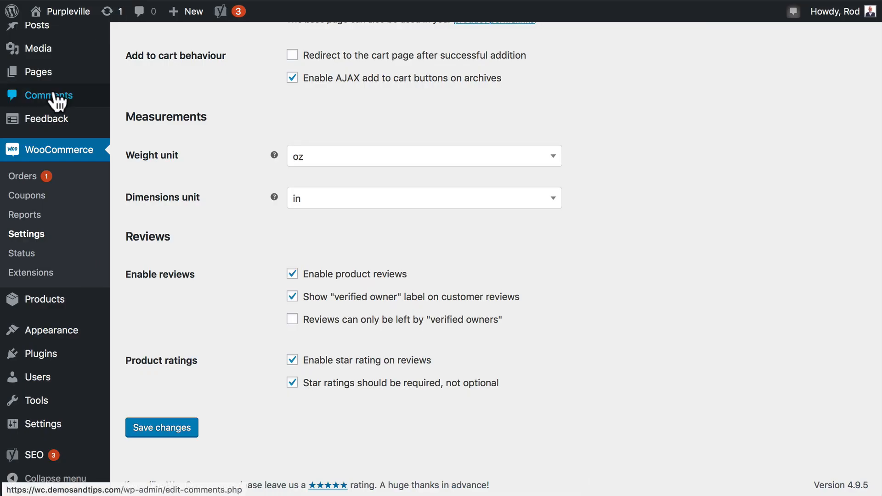
Open Comments to see Rod's approved t-shirt review
click(52, 95)
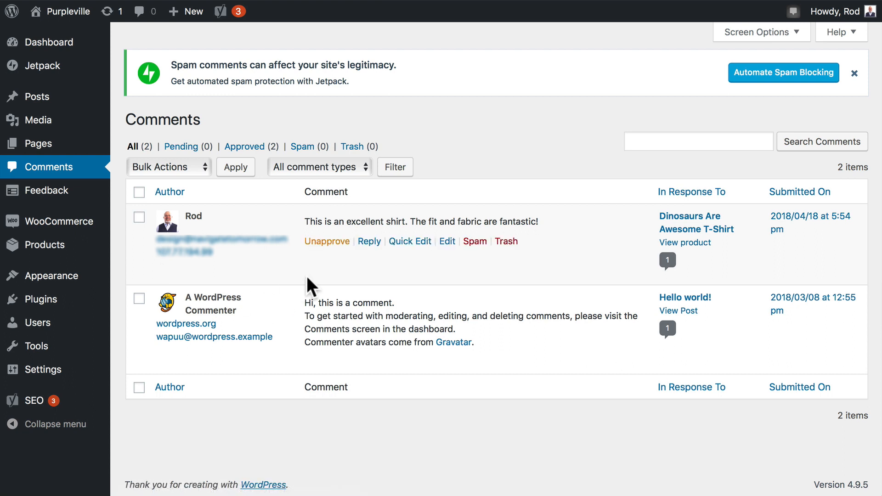
mouse_move(349, 257)
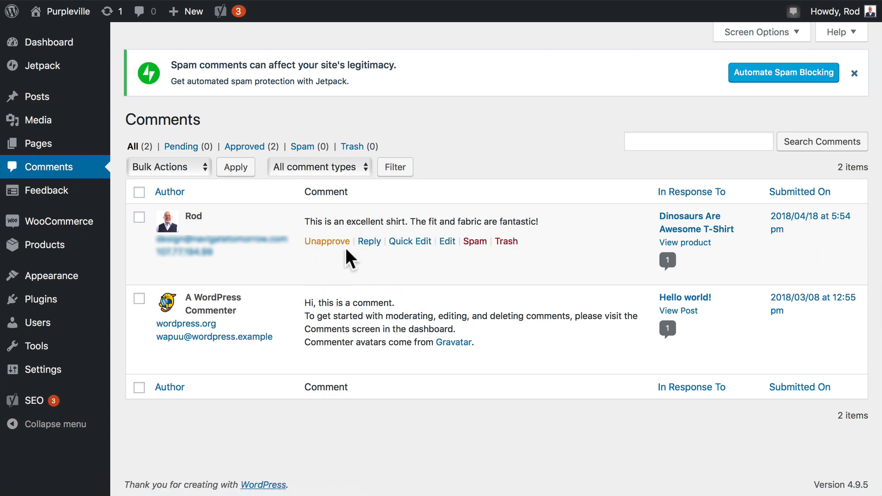
mouse_move(323, 278)
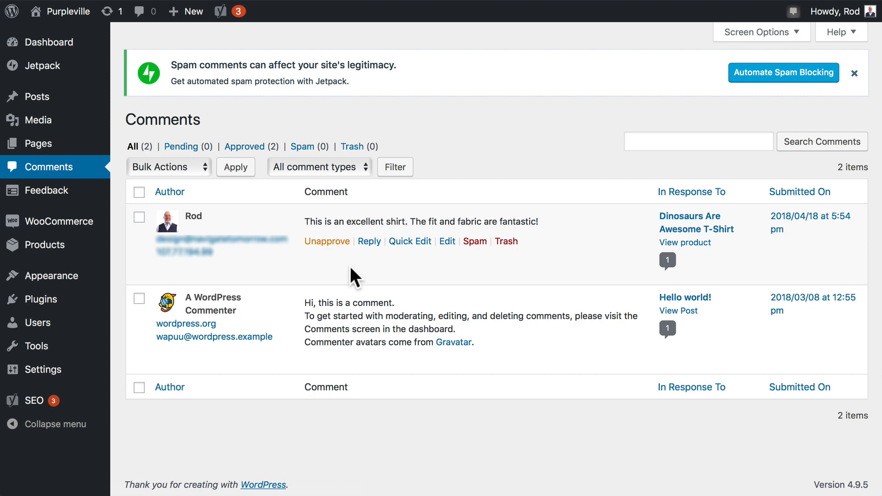
mouse_move(321, 277)
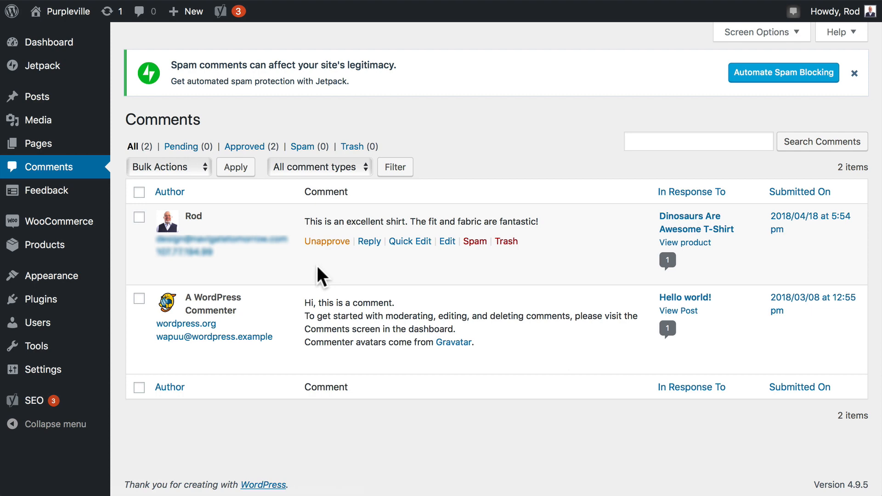
Search plugins for 'customer reviews' and install Customer Reviews for WooCommerce
click(42, 345)
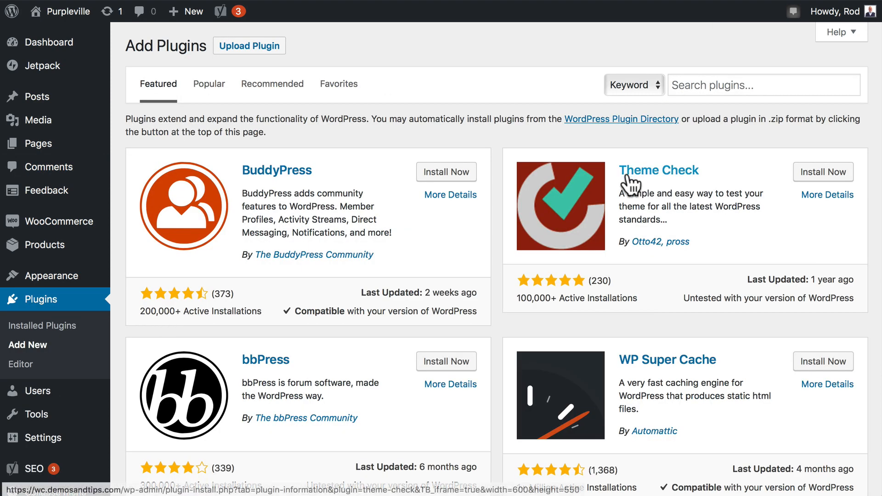
text(cu)
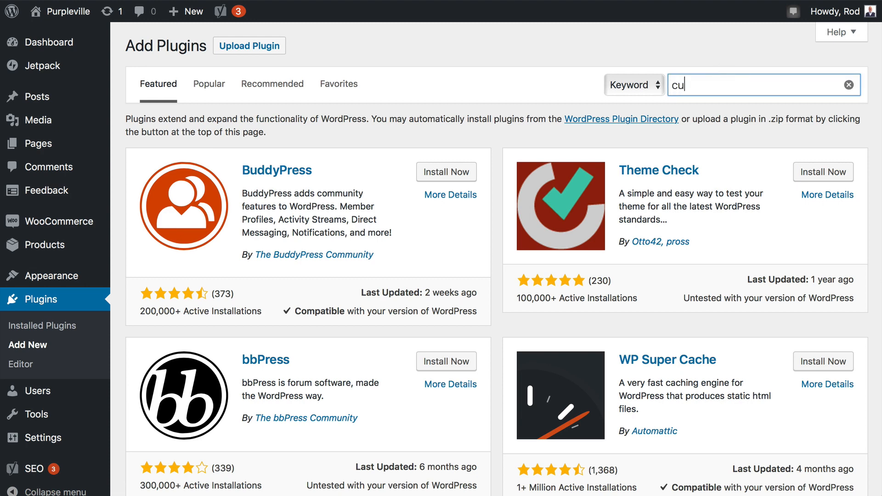
text(customer reviews)
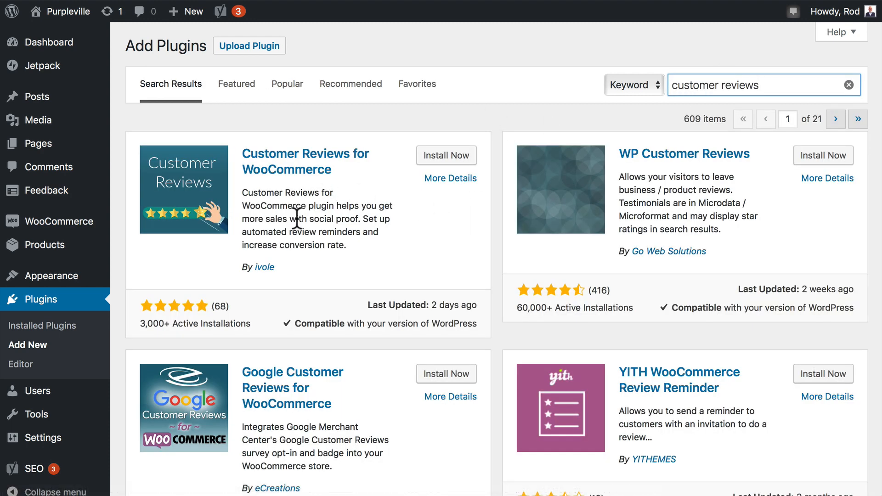
mouse_move(281, 245)
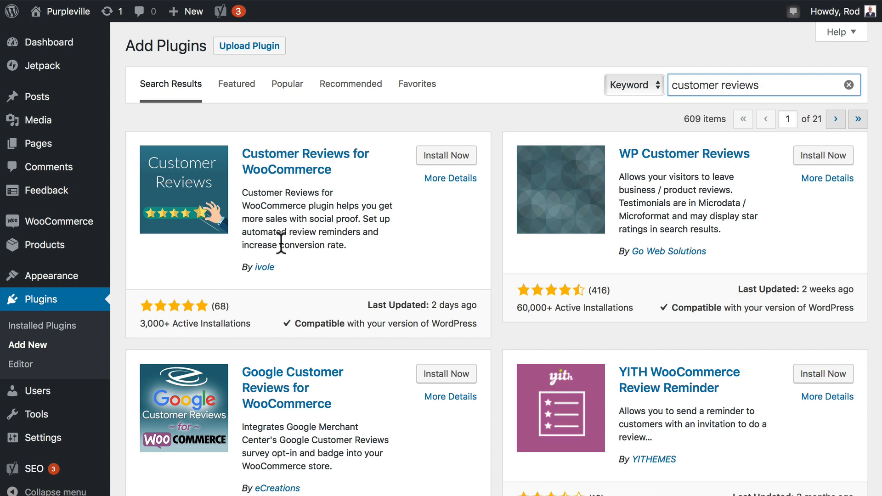
mouse_move(350, 259)
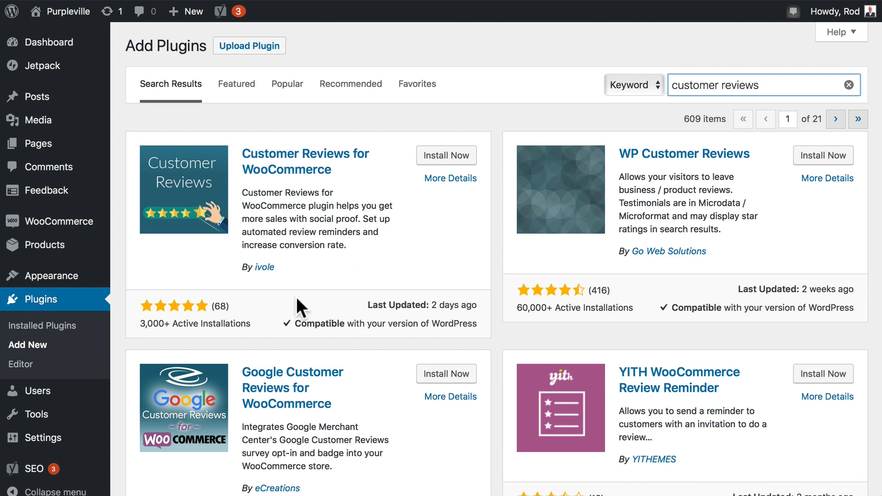
mouse_move(249, 328)
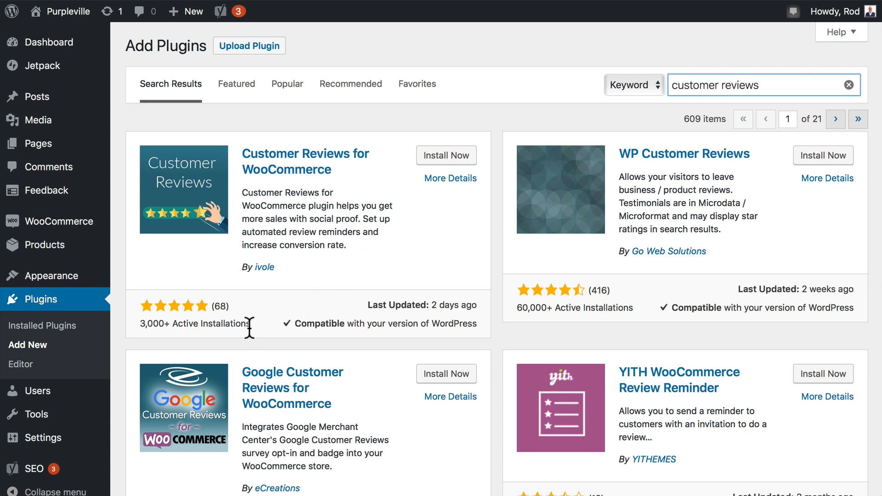
click(446, 154)
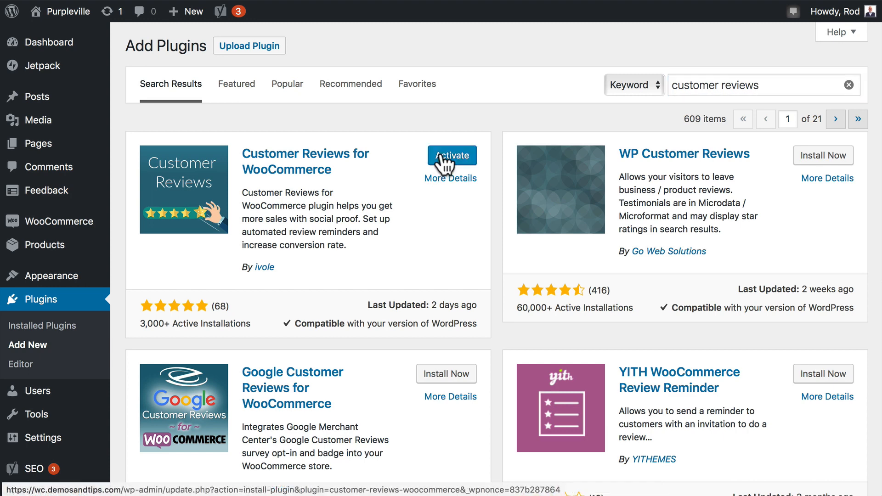
Activate Customer Reviews for WooCommerce and scroll through its Reviews reminder settings
click(451, 156)
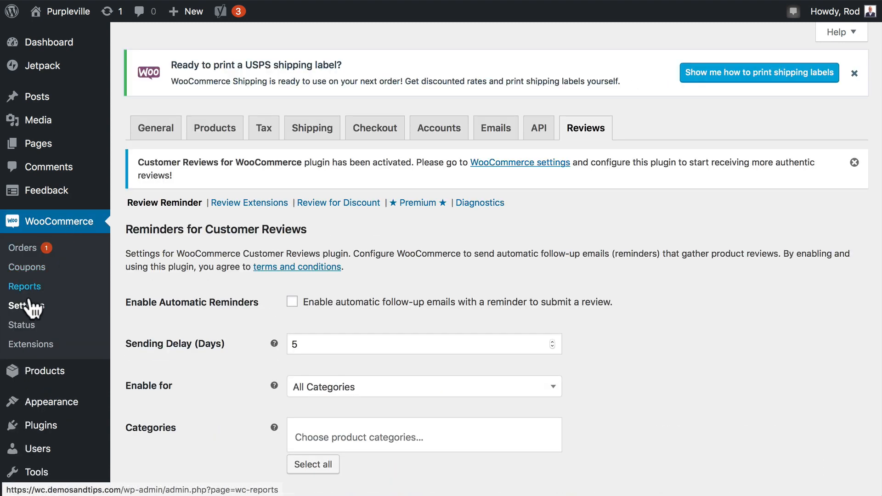
scroll(down, 3)
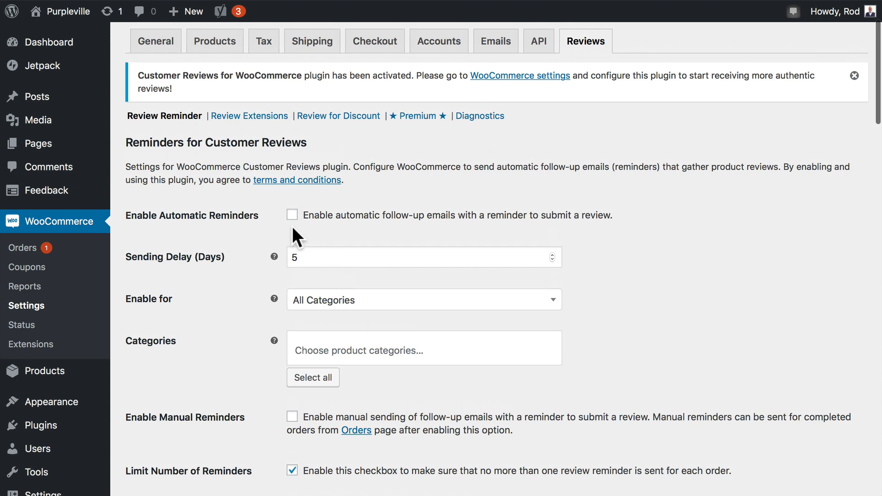
mouse_move(236, 295)
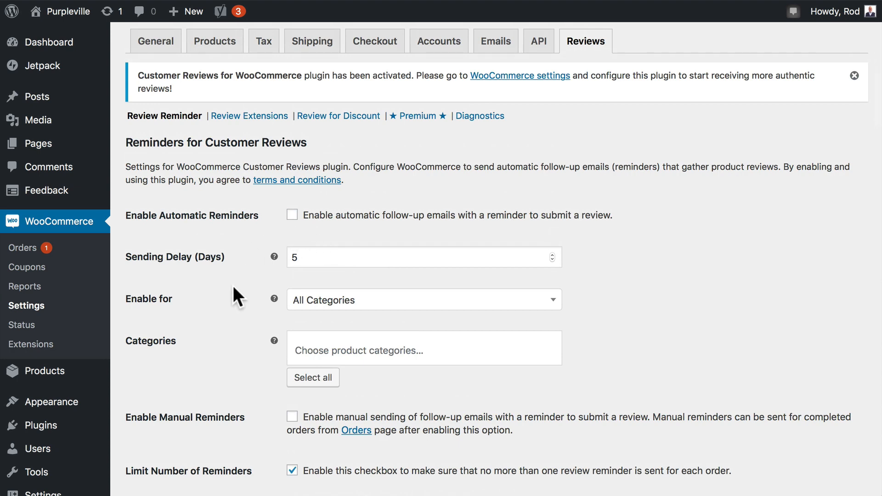
scroll(down, 3)
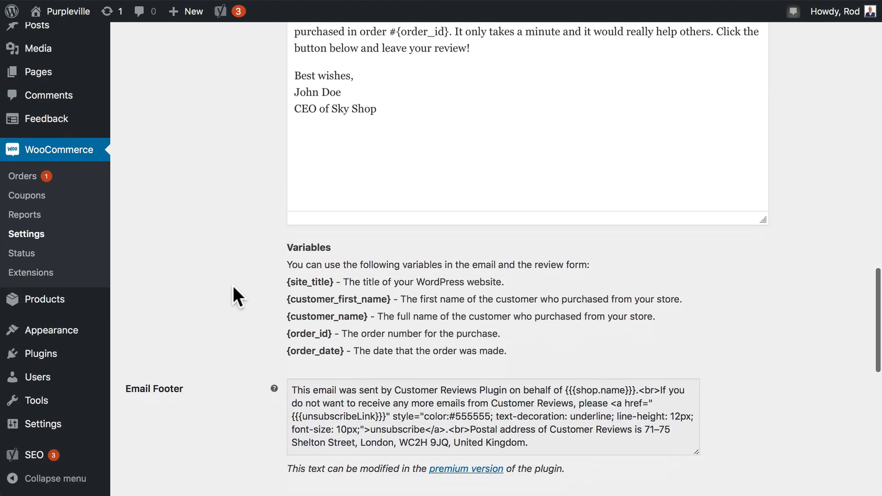
scroll(down, 3)
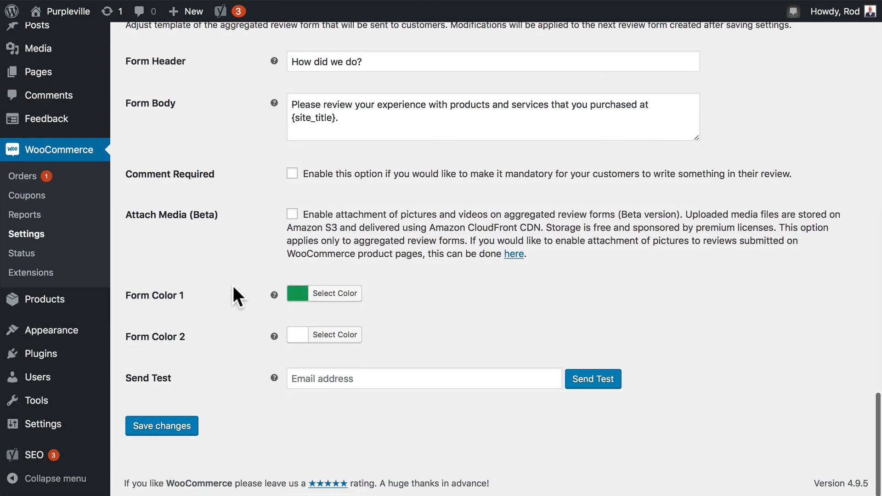